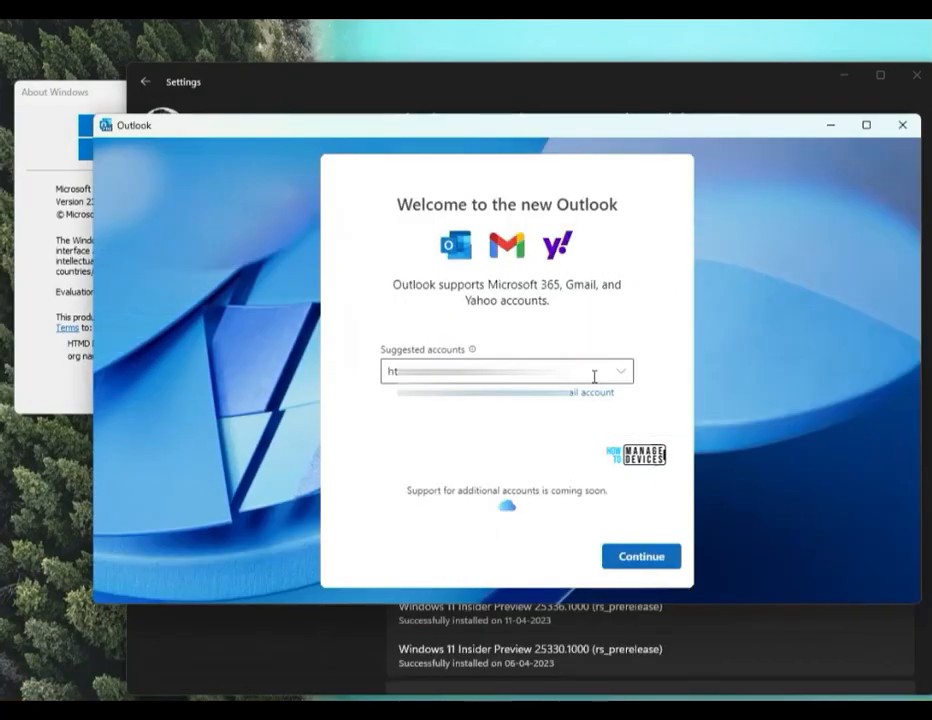
mouse_move(620, 376)
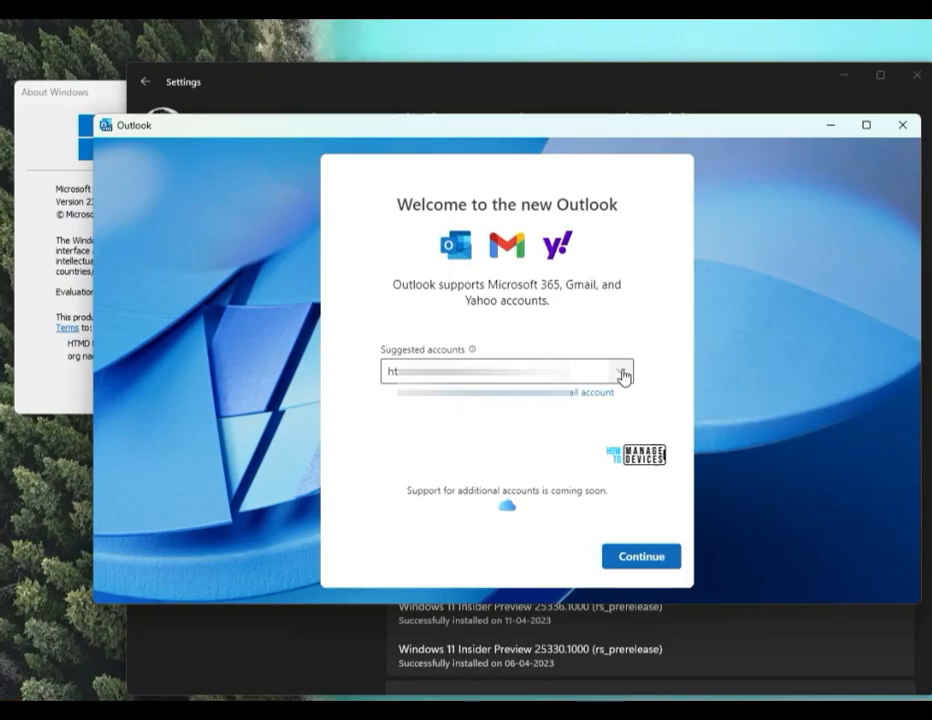
- Choose the suggested outlook.com account and continue the welcome setup
left_click(624, 372)
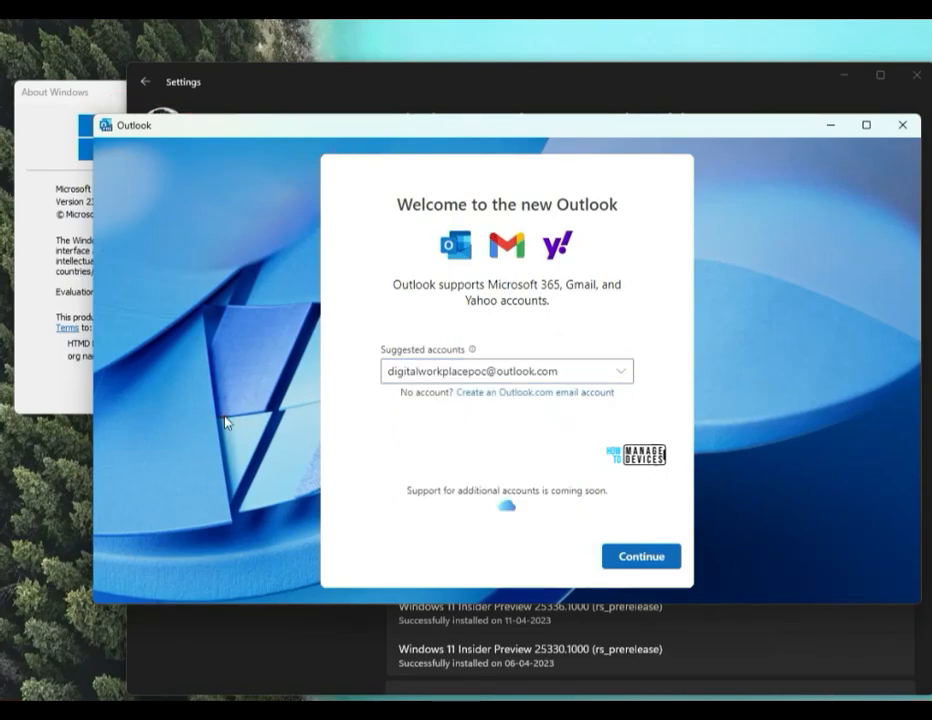
left_click(640, 556)
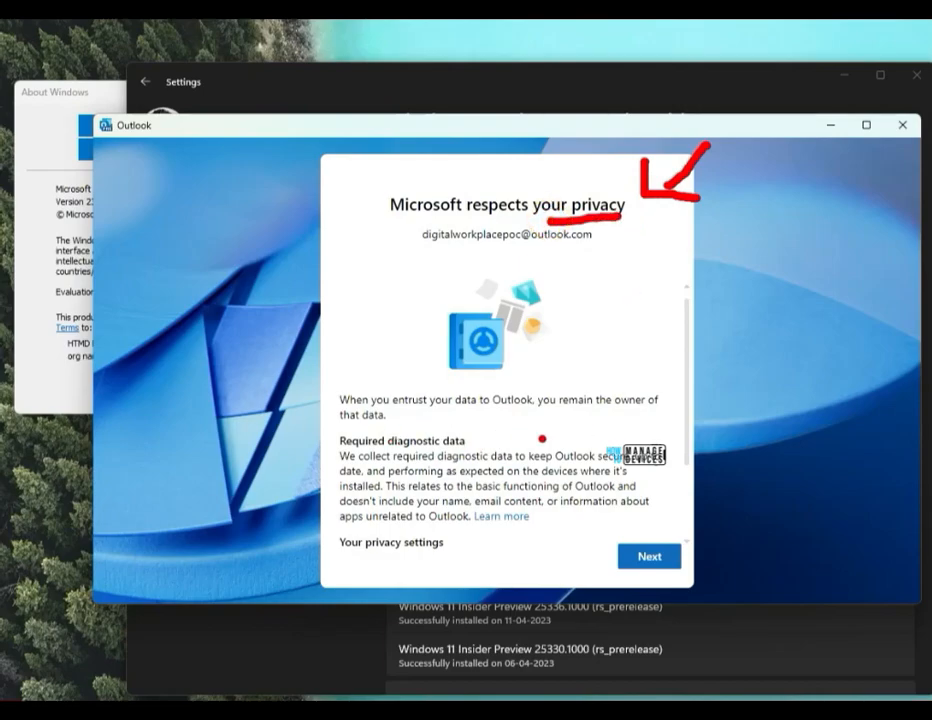
- Pass the privacy notice and accept with 'No, don't send optional data' selected
scroll("down", 3)
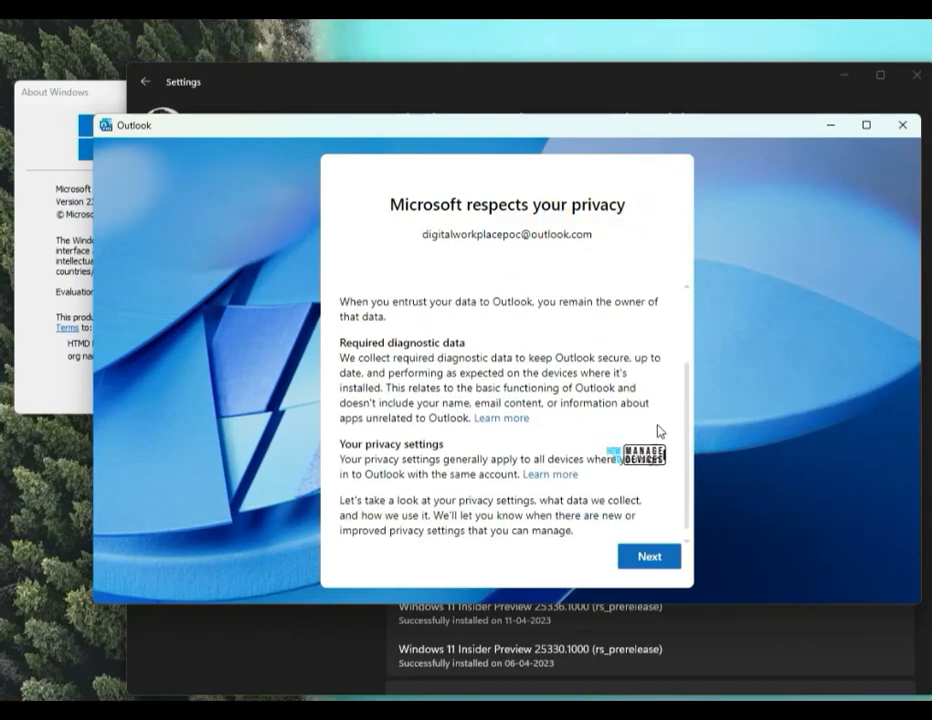
left_click(648, 556)
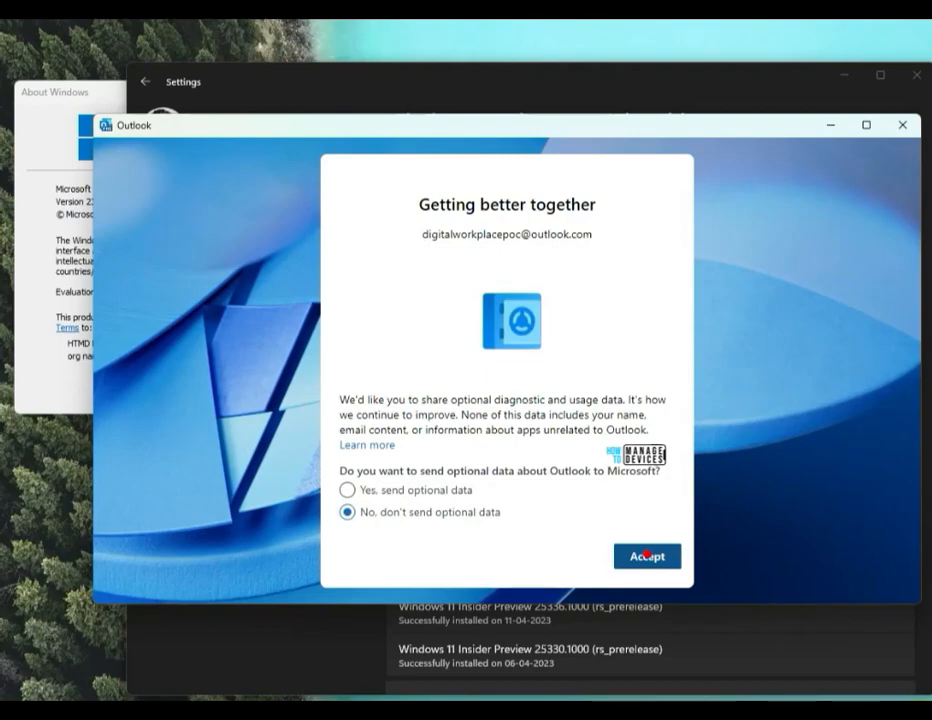
left_click(648, 556)
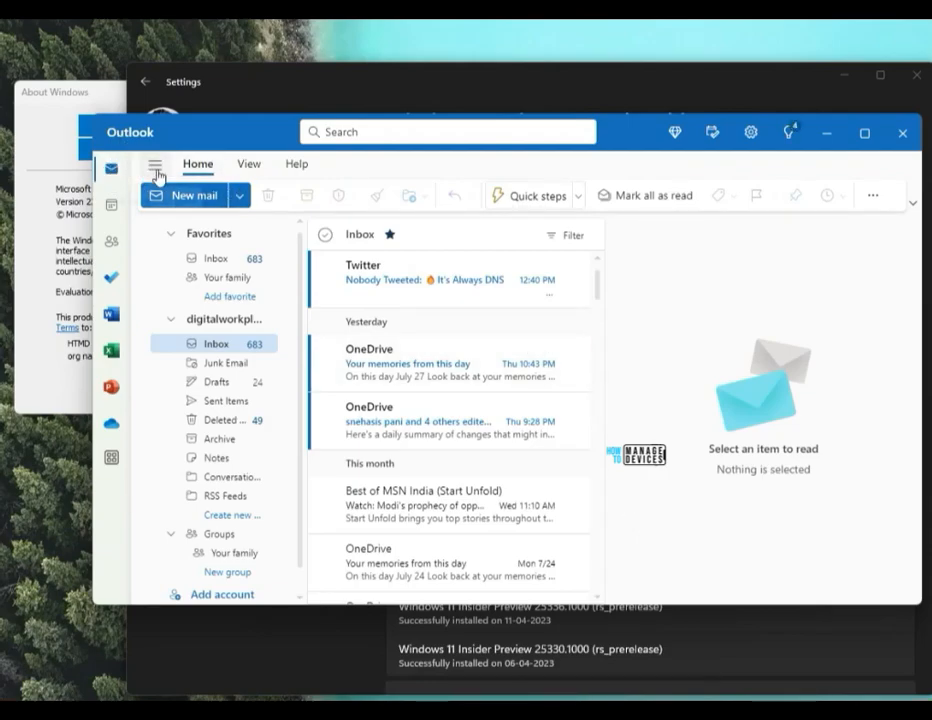
- Bring up Outlook Settings from the gear and show the General options
left_click(156, 164)
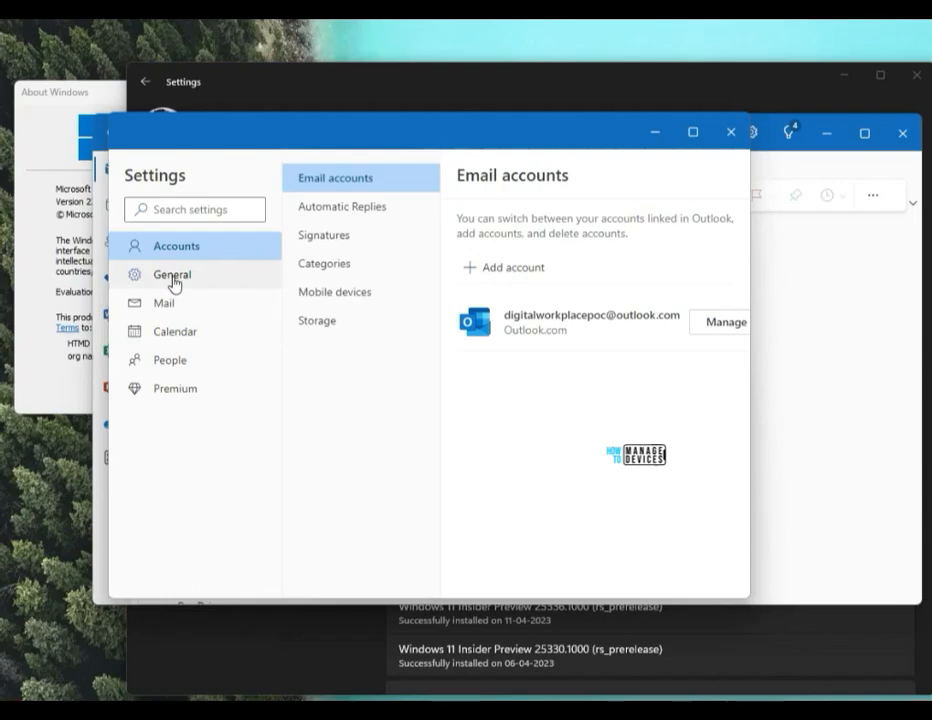
left_click(172, 274)
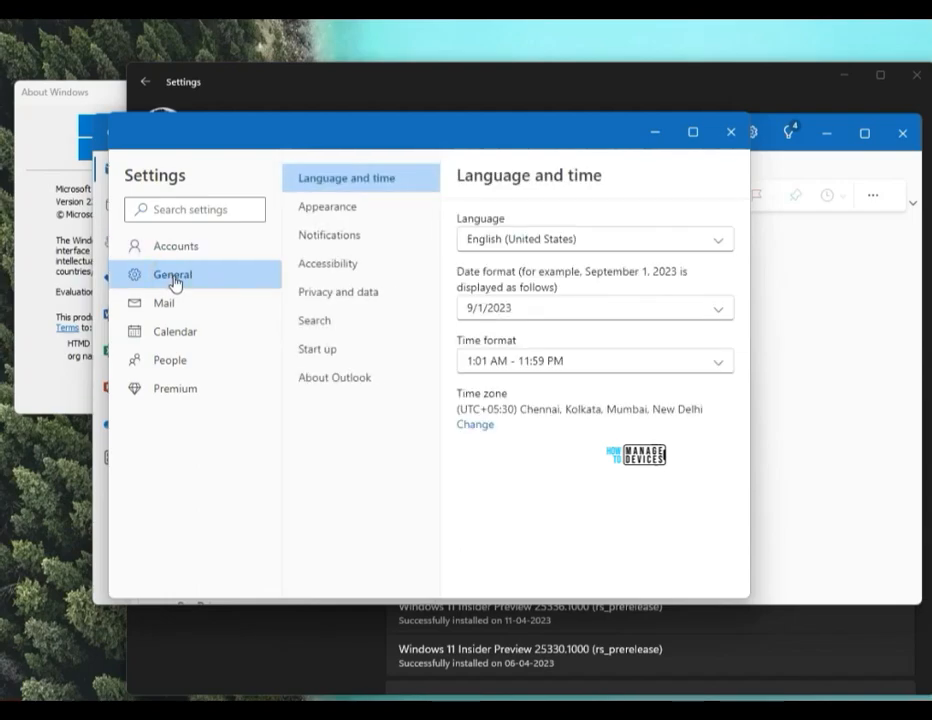
mouse_move(338, 292)
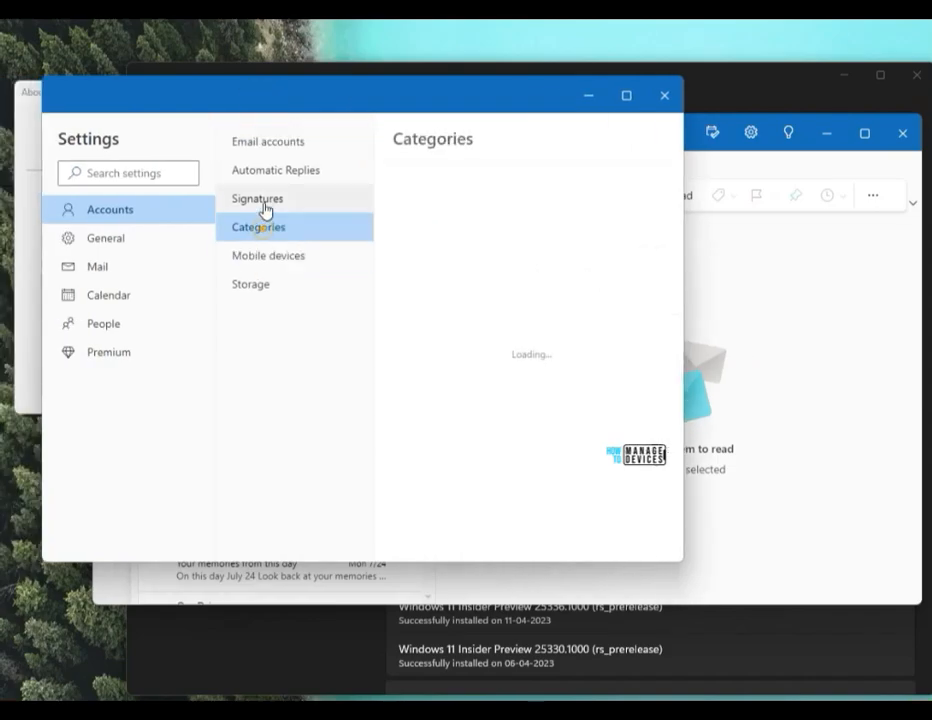
- In General > Appearance switch to the Dark theme, then Use system settings, and view Classic themes
left_click(108, 296)
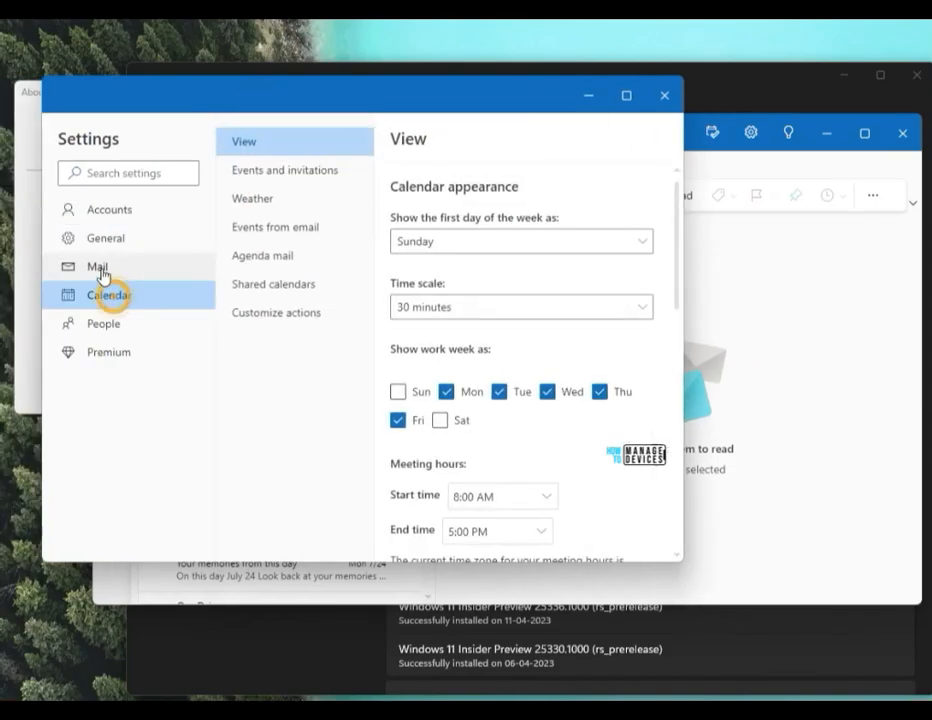
left_click(106, 238)
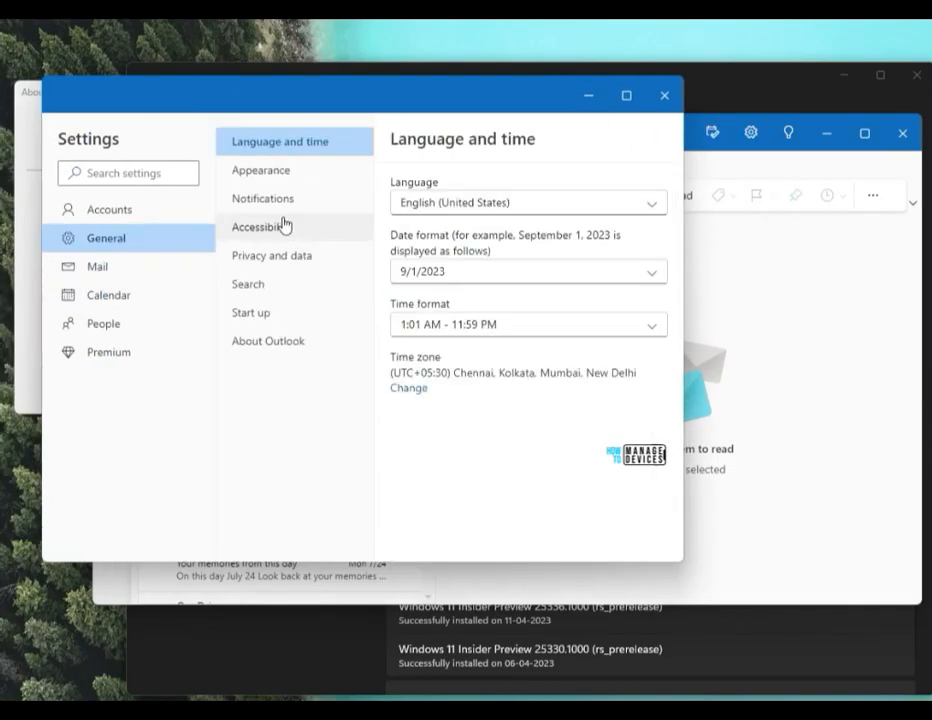
left_click(260, 170)
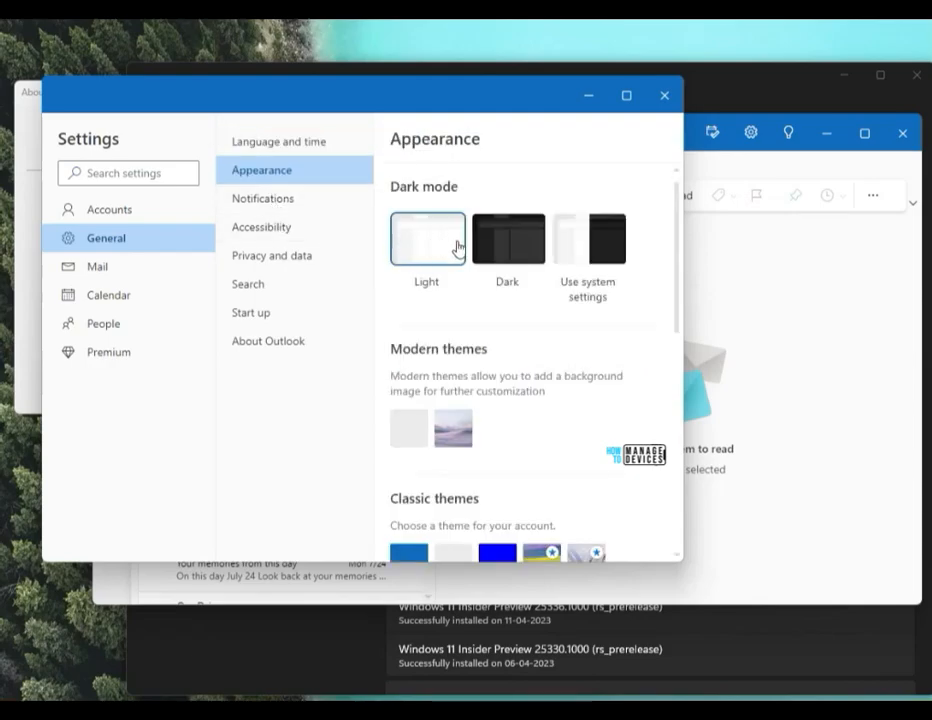
left_click(506, 238)
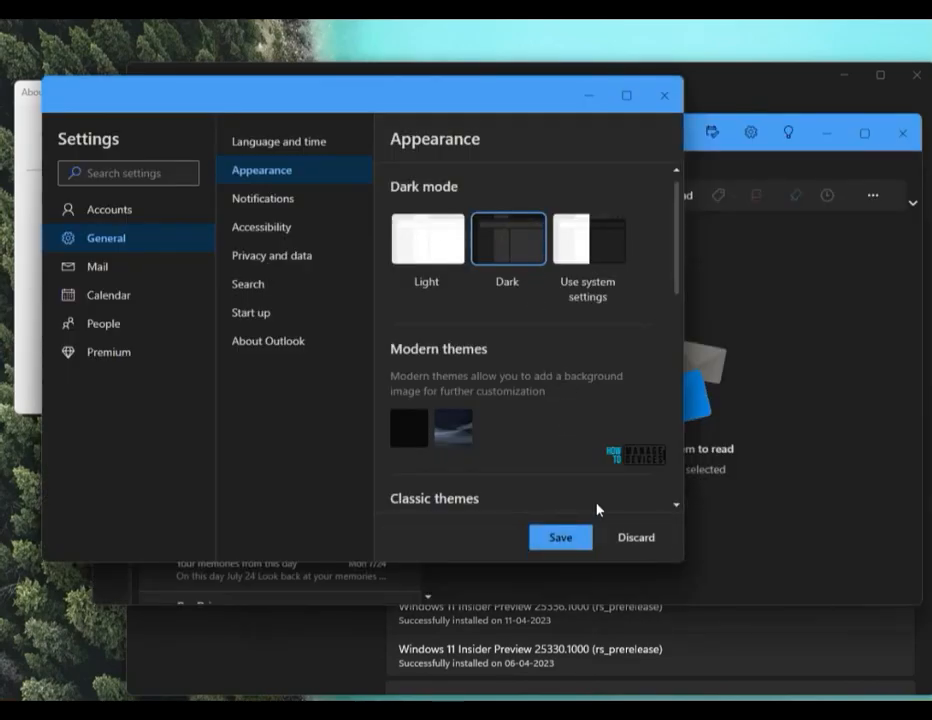
left_click(588, 238)
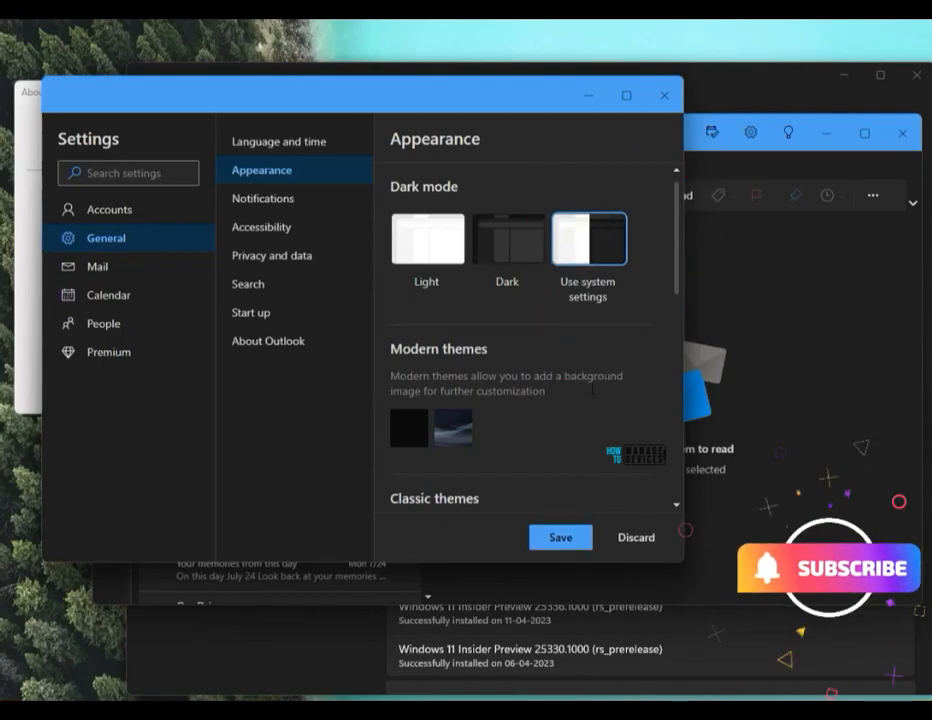
scroll("down", 3)
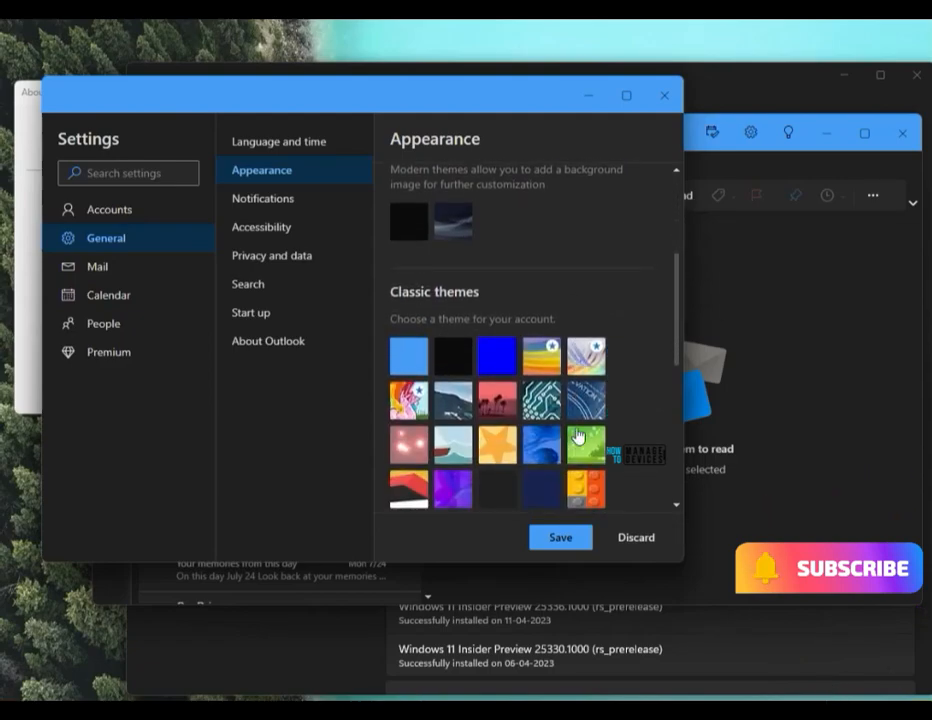
- Browse Privacy and data, Start up, then About Outlook showing version 1.2023.719.200
left_click(272, 256)
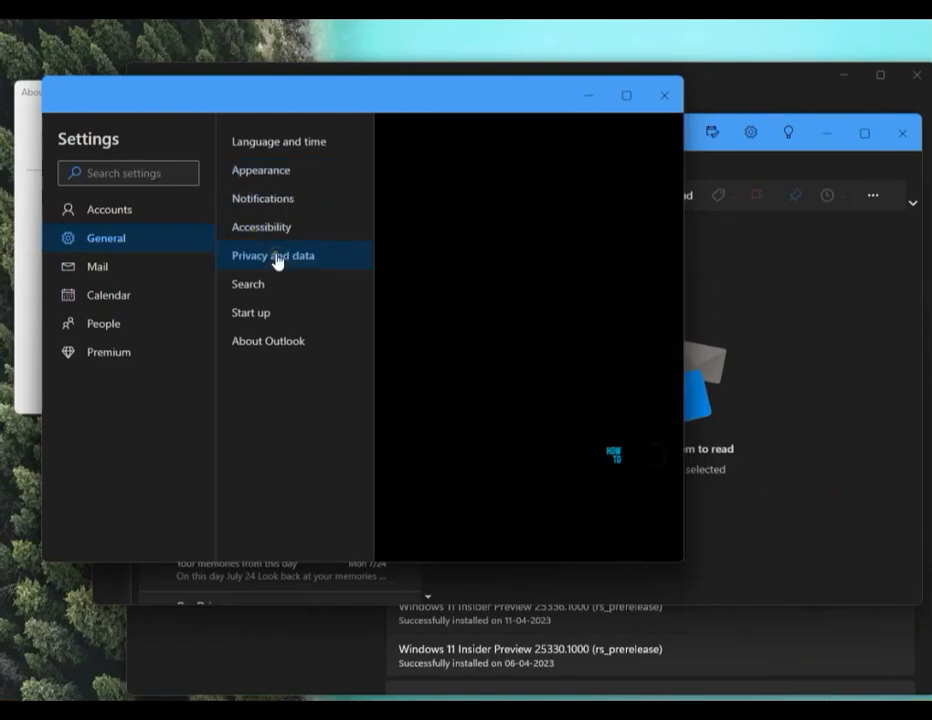
left_click(252, 312)
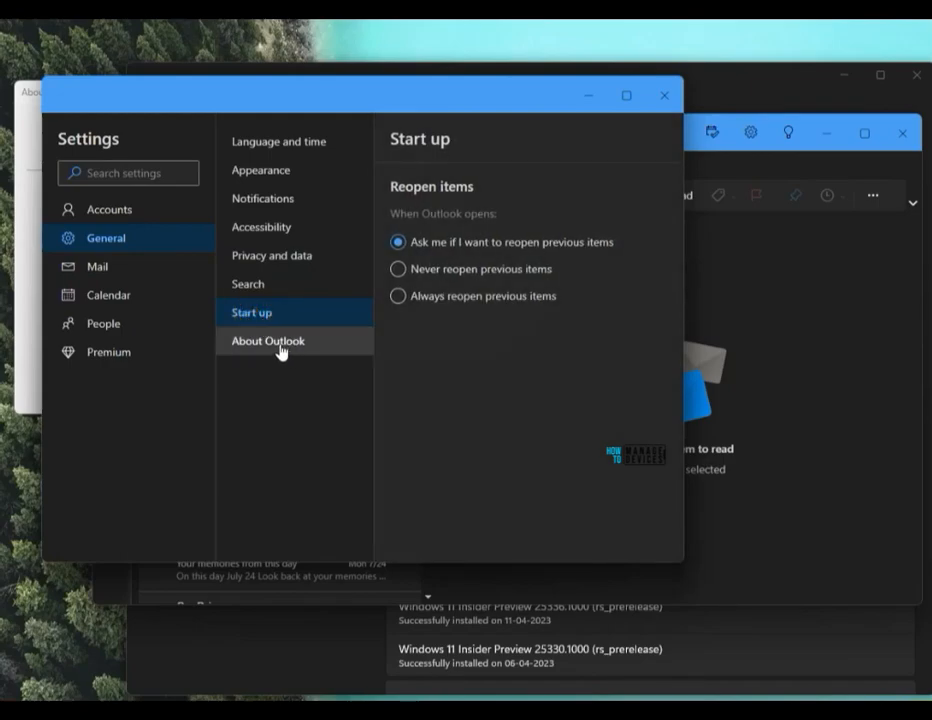
left_click(268, 340)
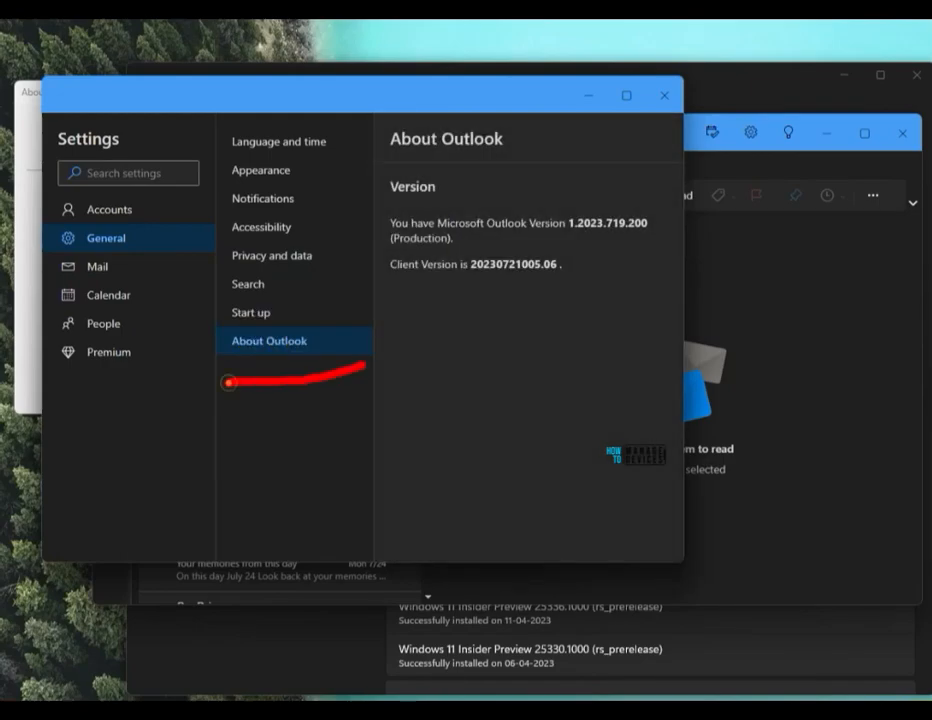